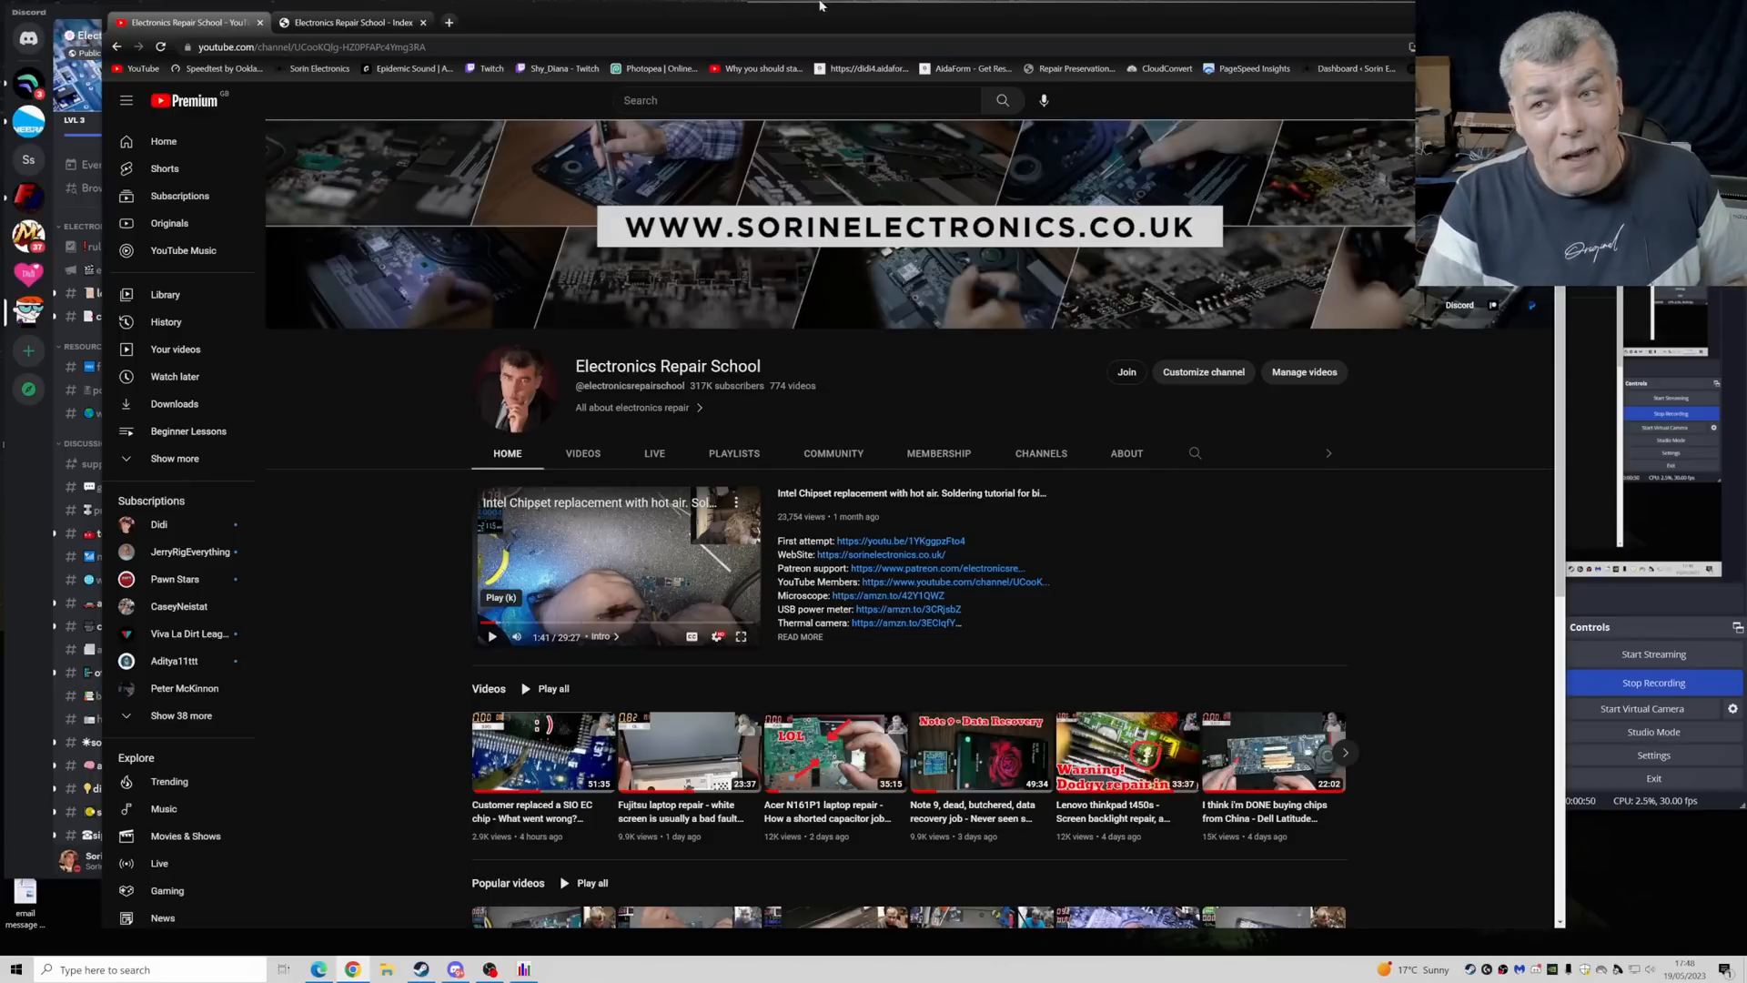
- Bring the Discord server window forward to its laptops channel
{"action": "left_click", "coordinate": [351, 22]}
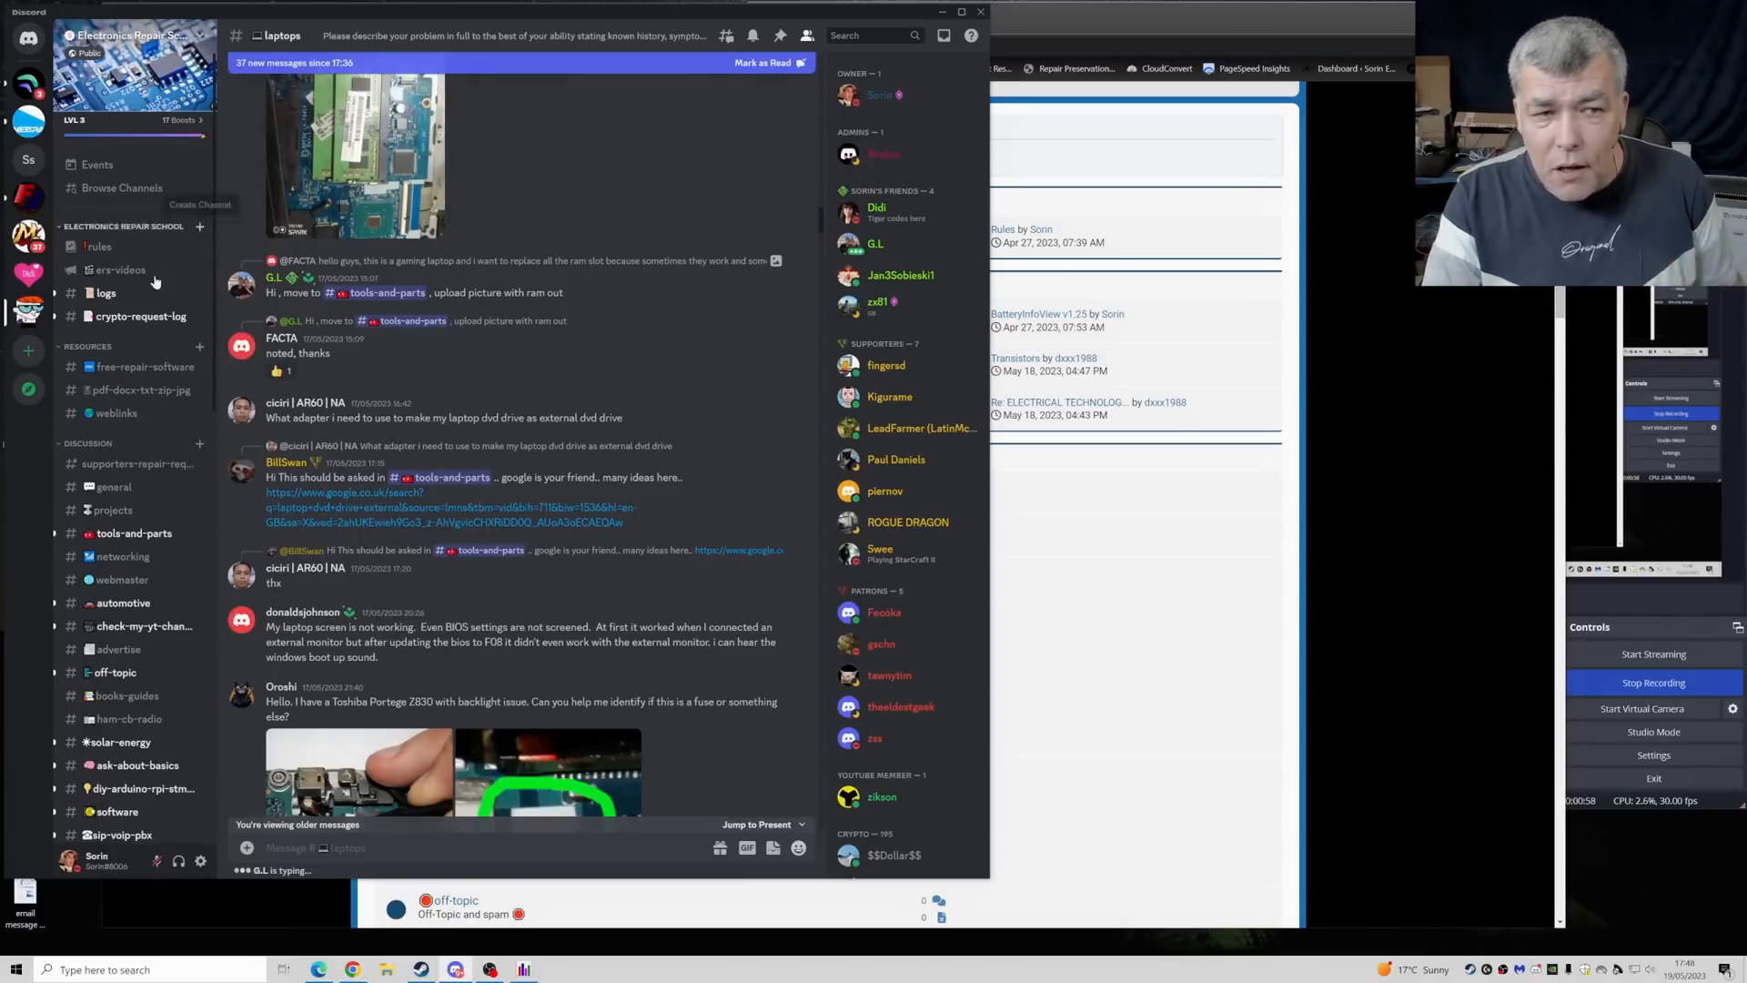
- Scroll through the #laptops channel's repair questions and reach the forum listing
{"action": "scroll", "scroll_direction": "down", "scroll_amount": 3}
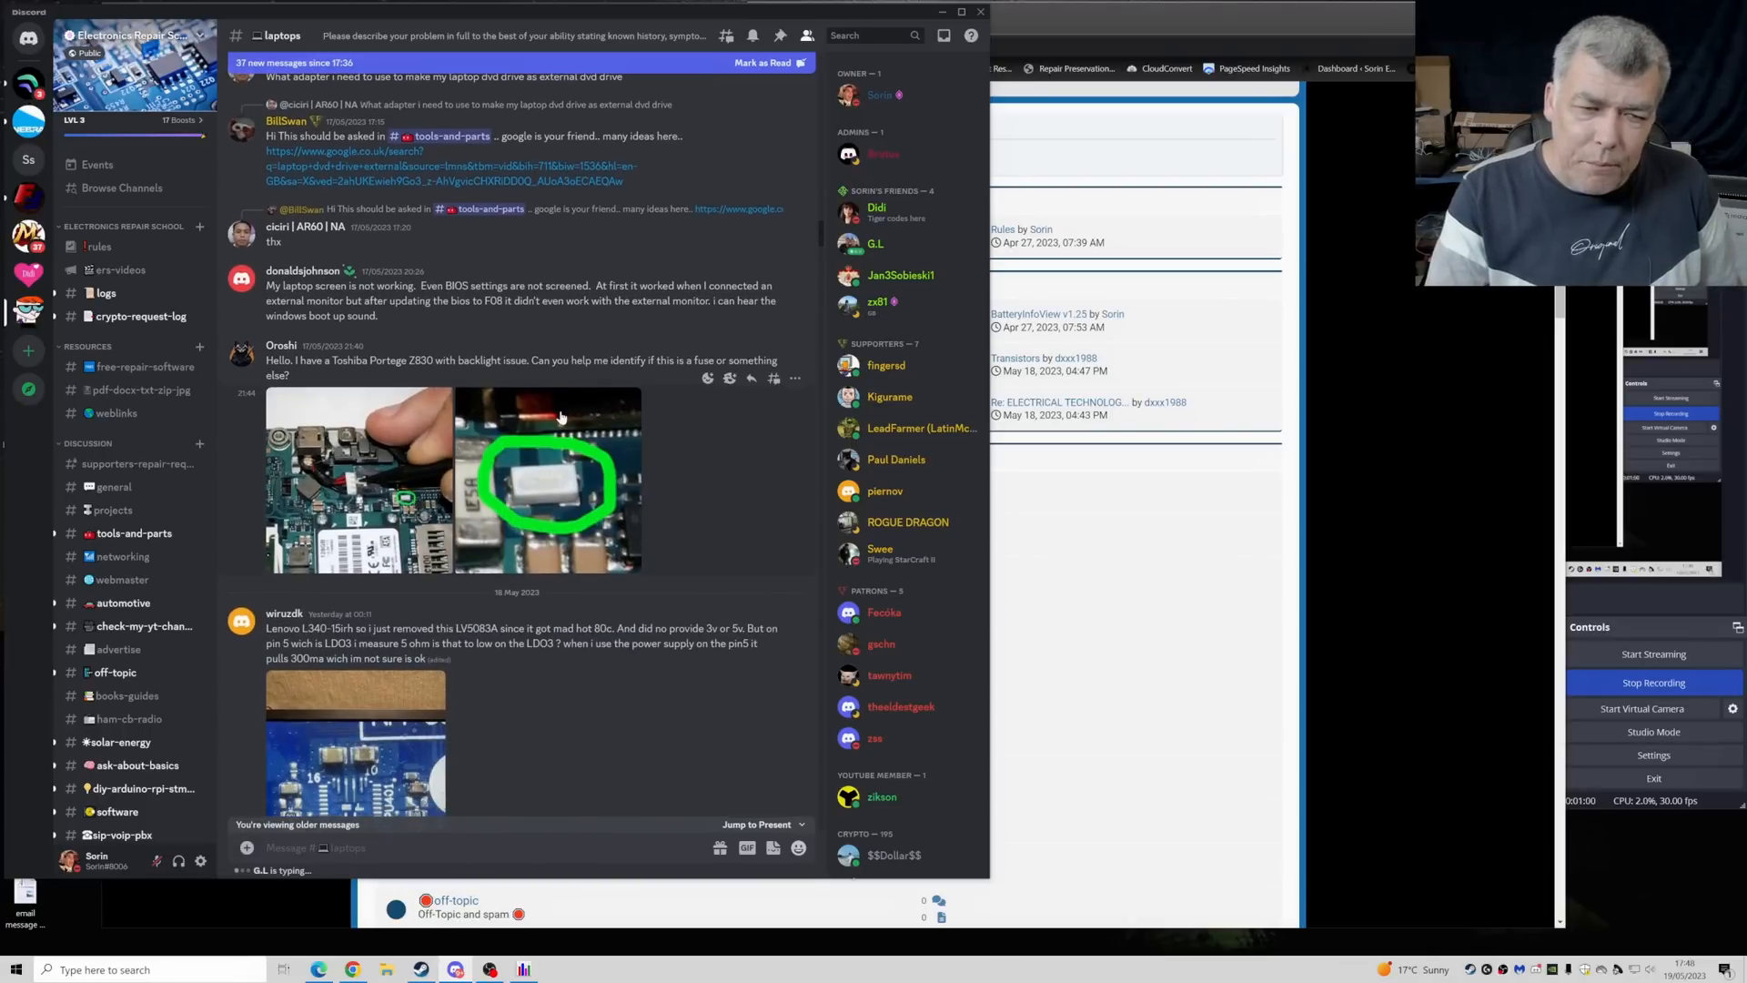
{"action": "scroll", "scroll_direction": "down", "scroll_amount": 3}
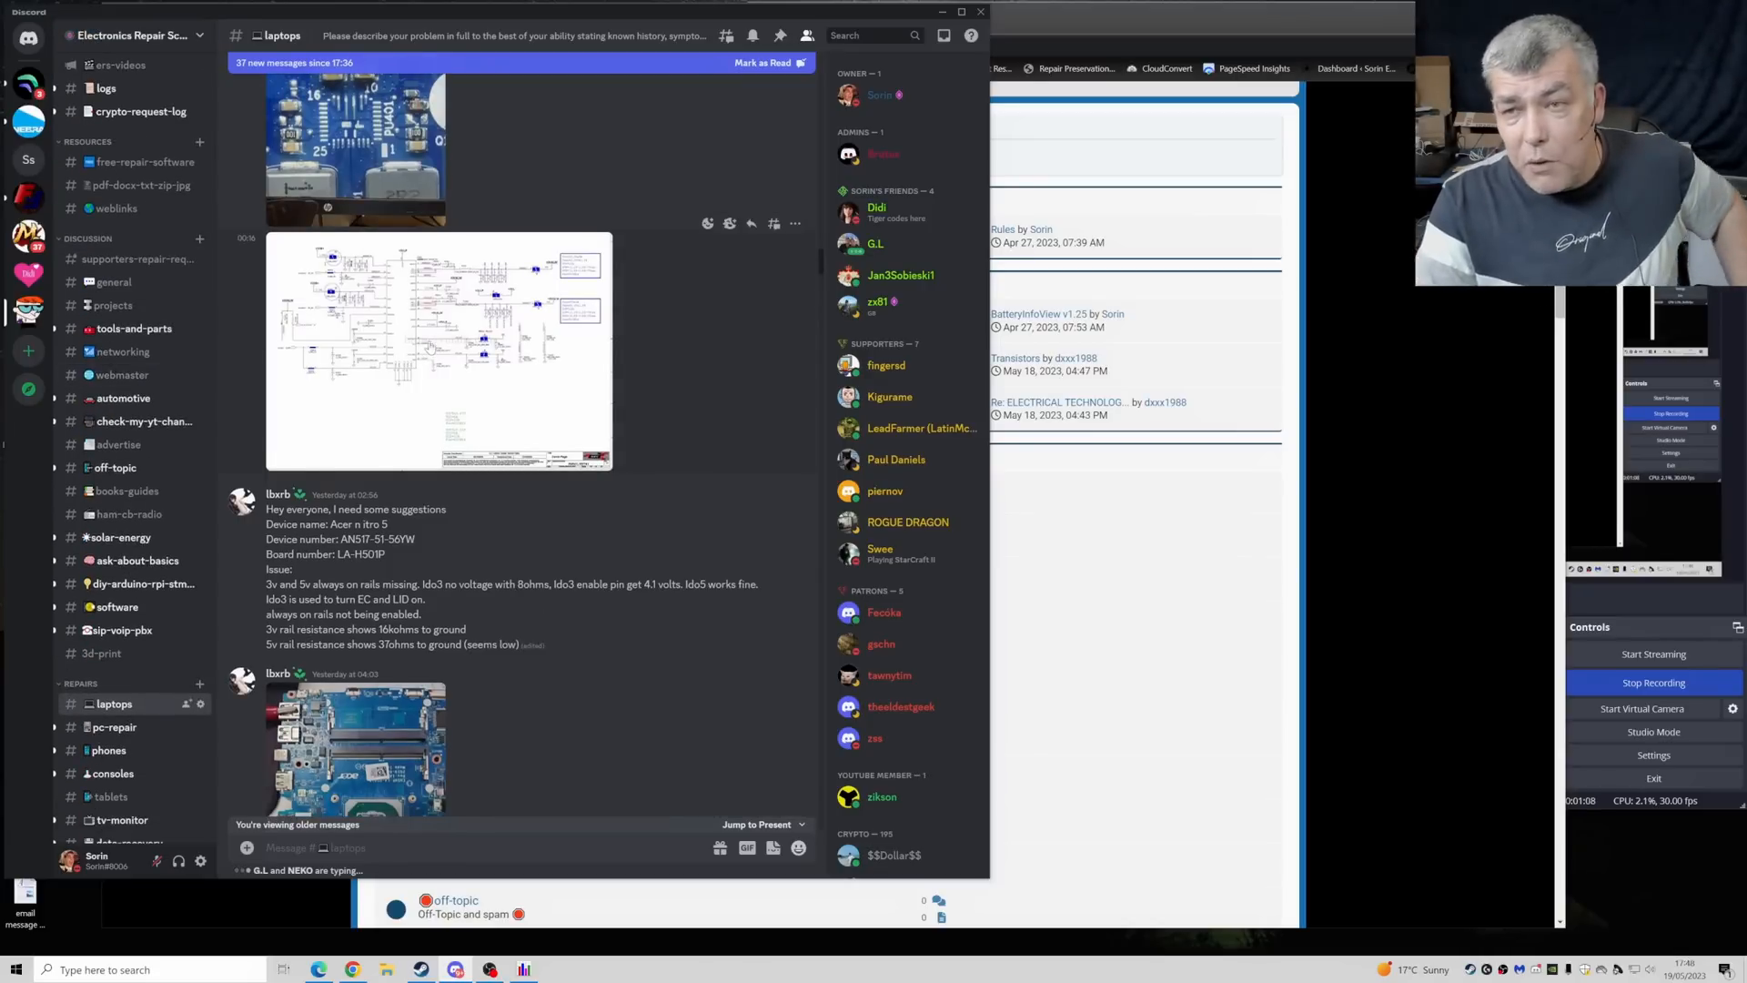
{"action": "scroll", "scroll_direction": "down", "scroll_amount": 3}
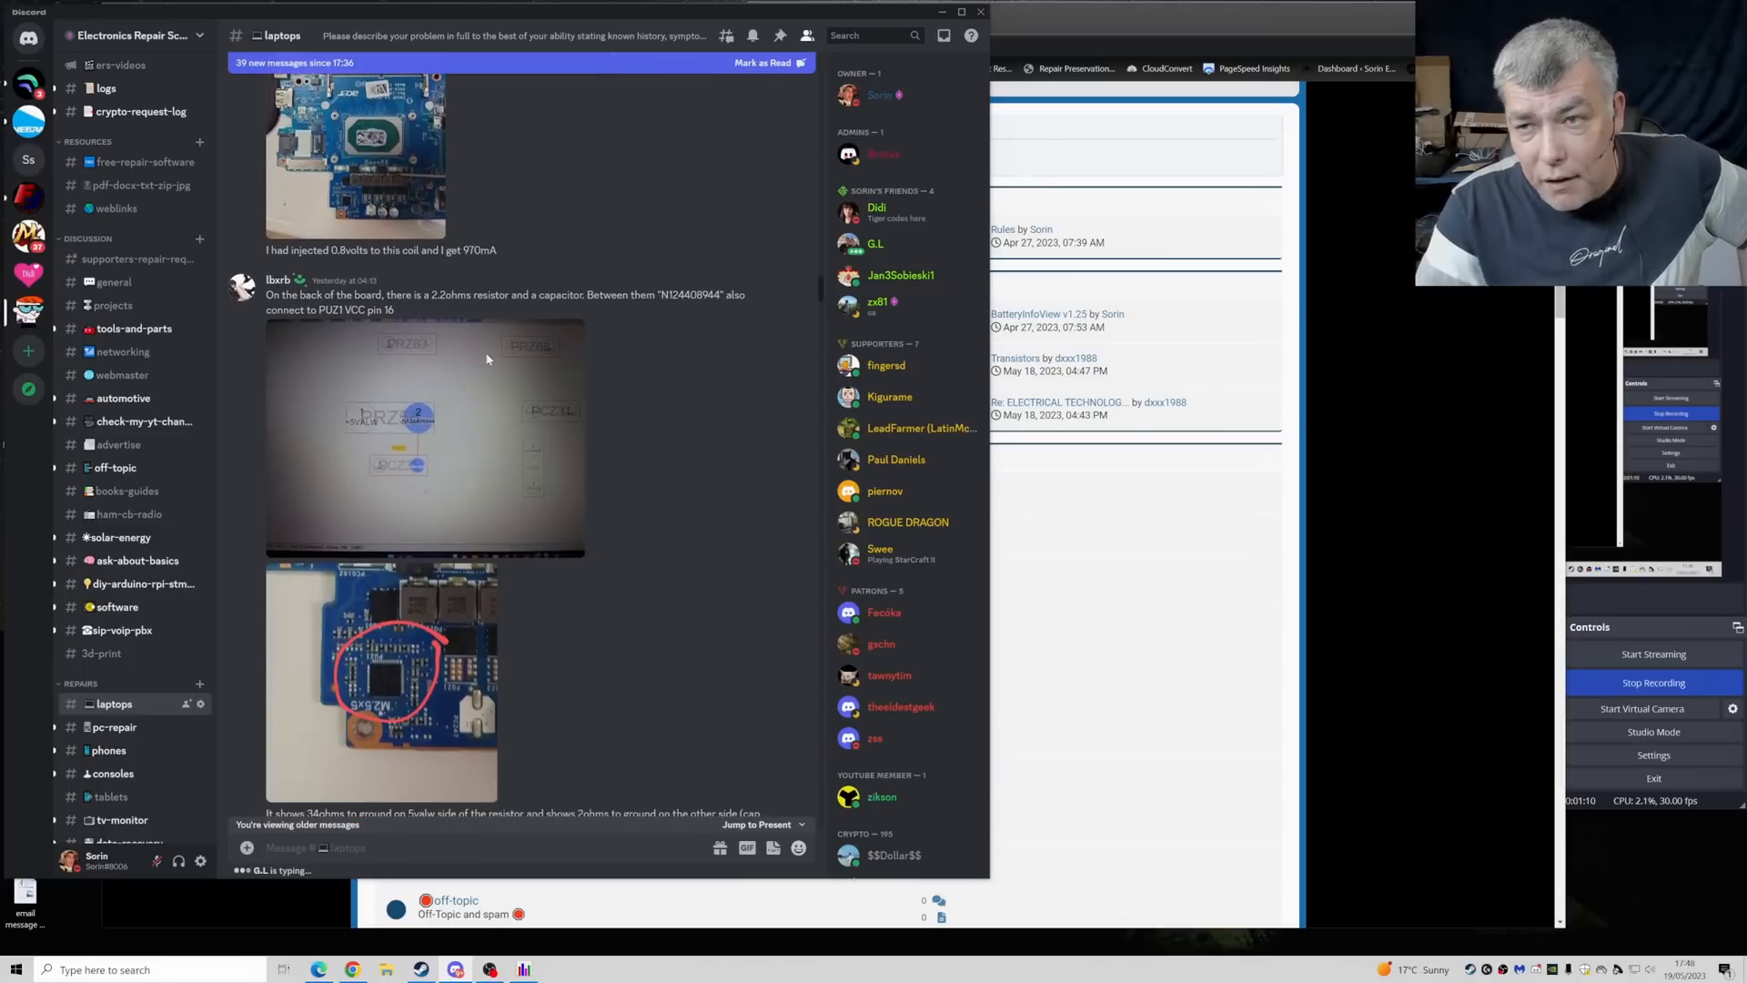
{"action": "scroll", "scroll_direction": "down", "scroll_amount": 3}
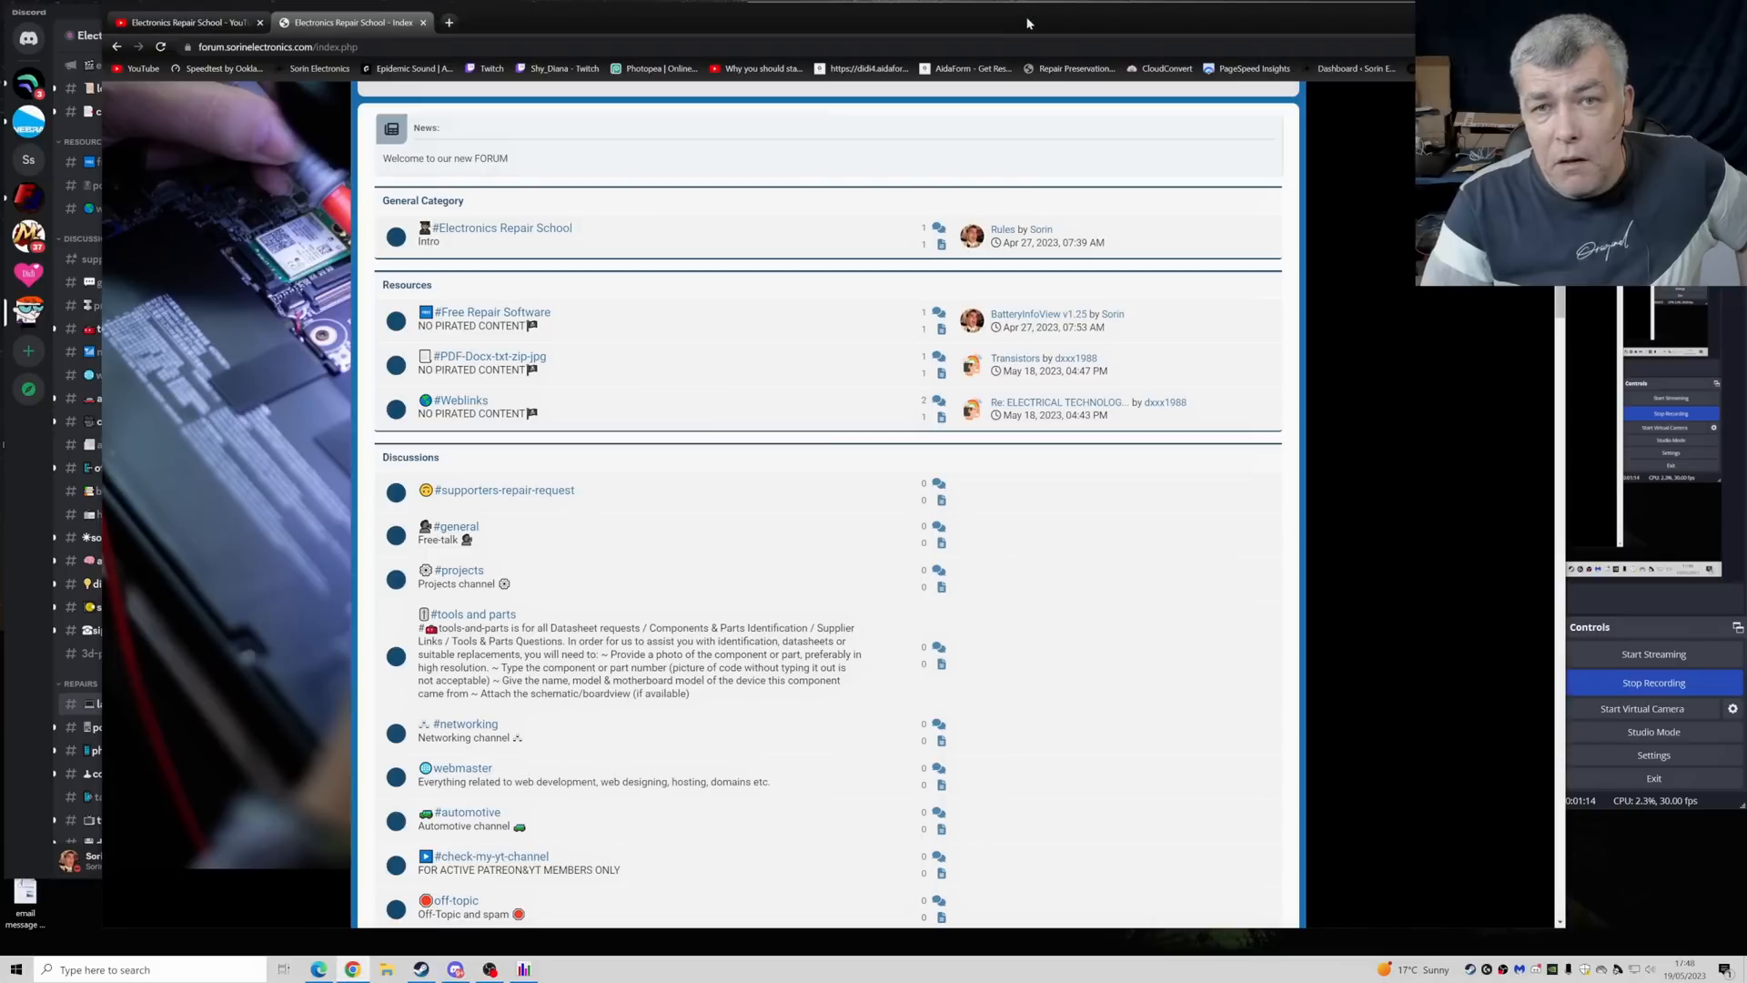
{"action": "mouse_move", "coordinate": [1019, 24]}
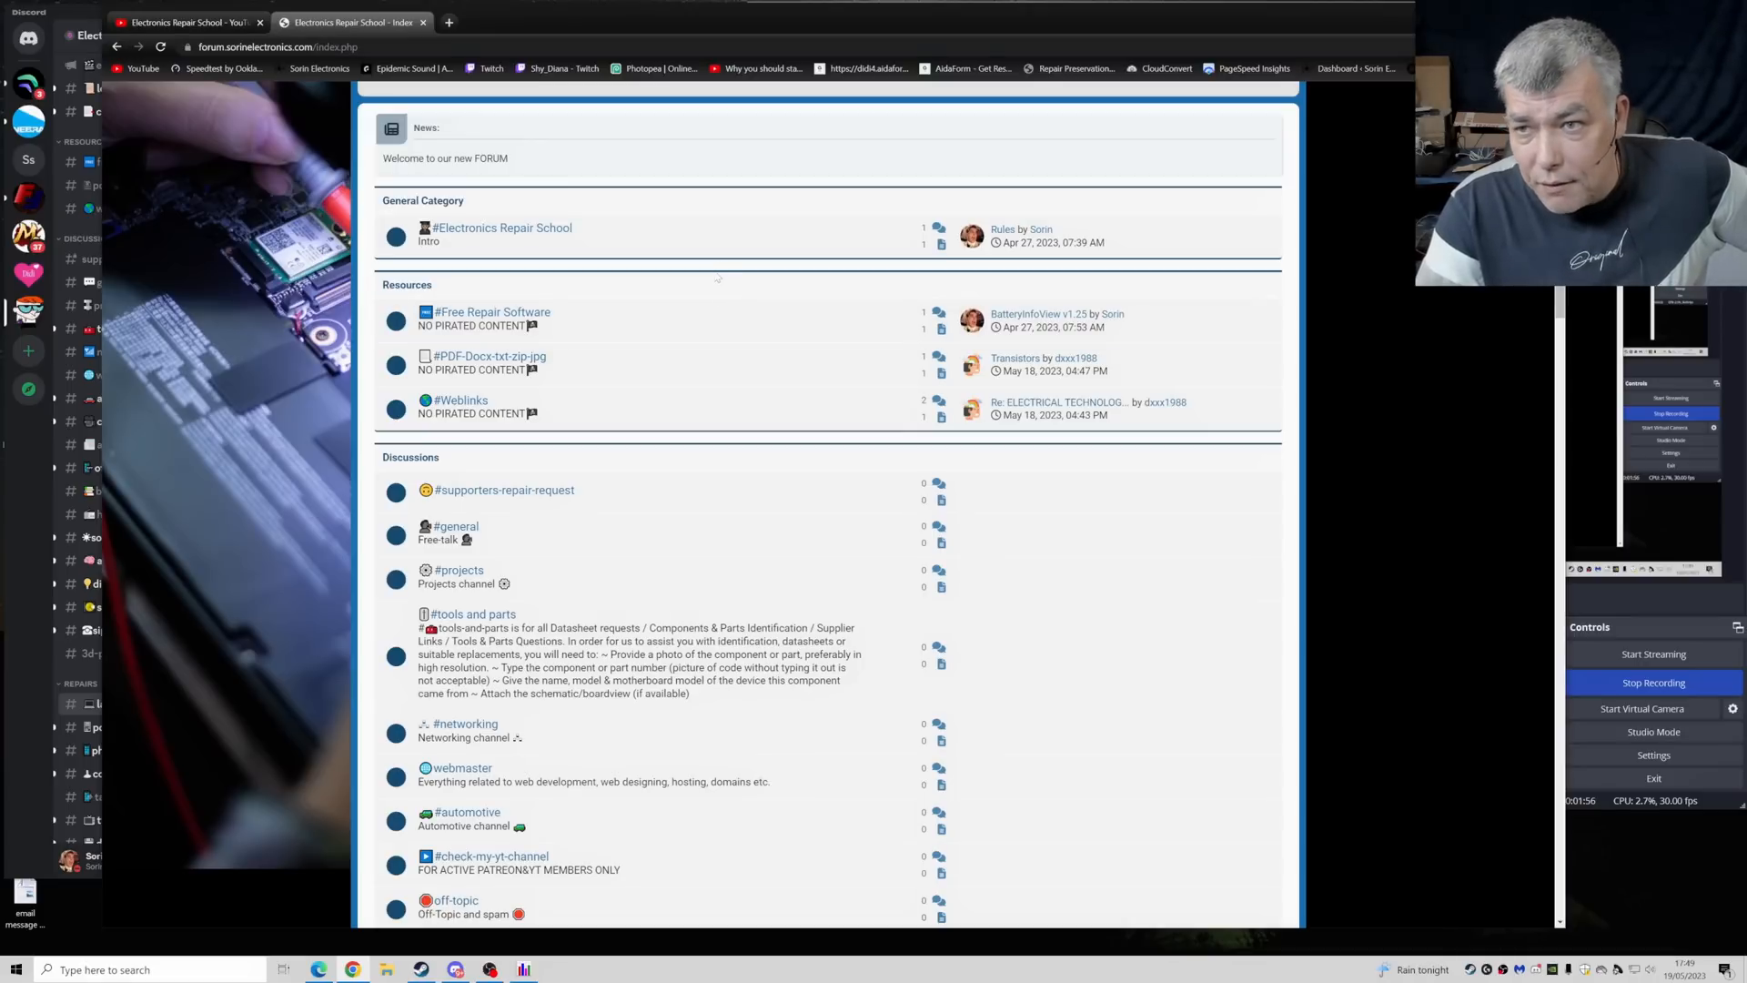
{"action": "mouse_move", "coordinate": [702, 274]}
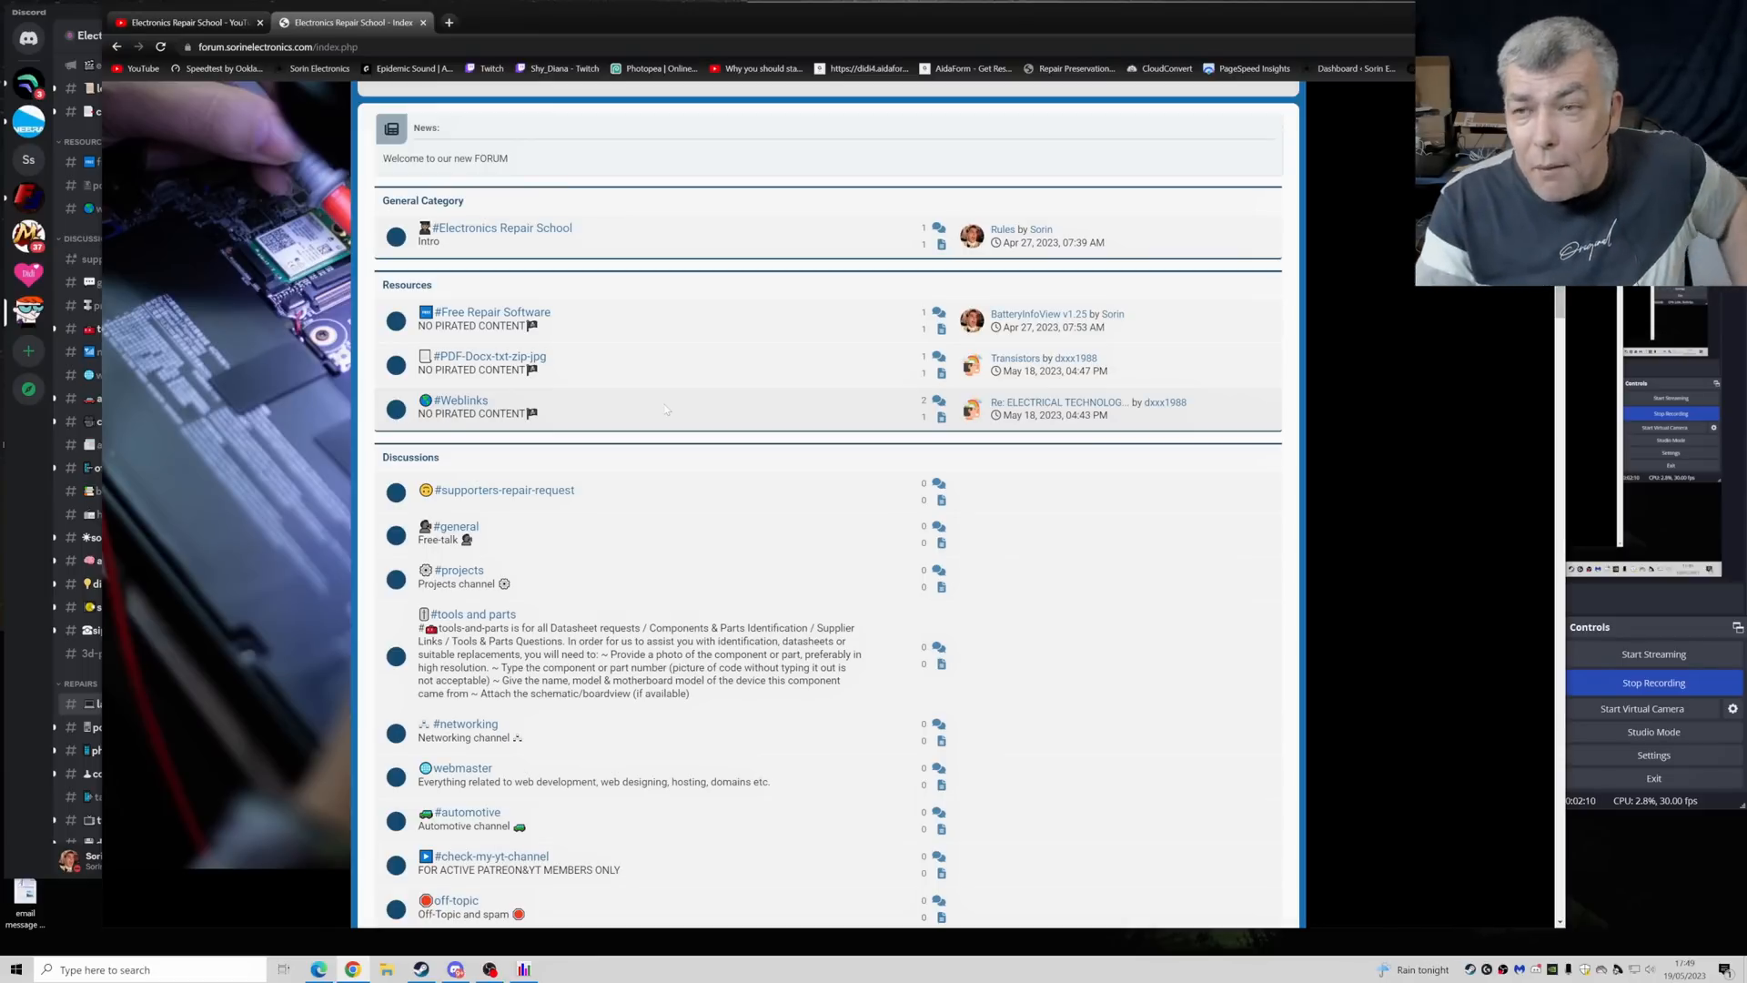
- Scroll to the Request section and enter the #bios board
{"action": "scroll", "scroll_direction": "down", "scroll_amount": 3}
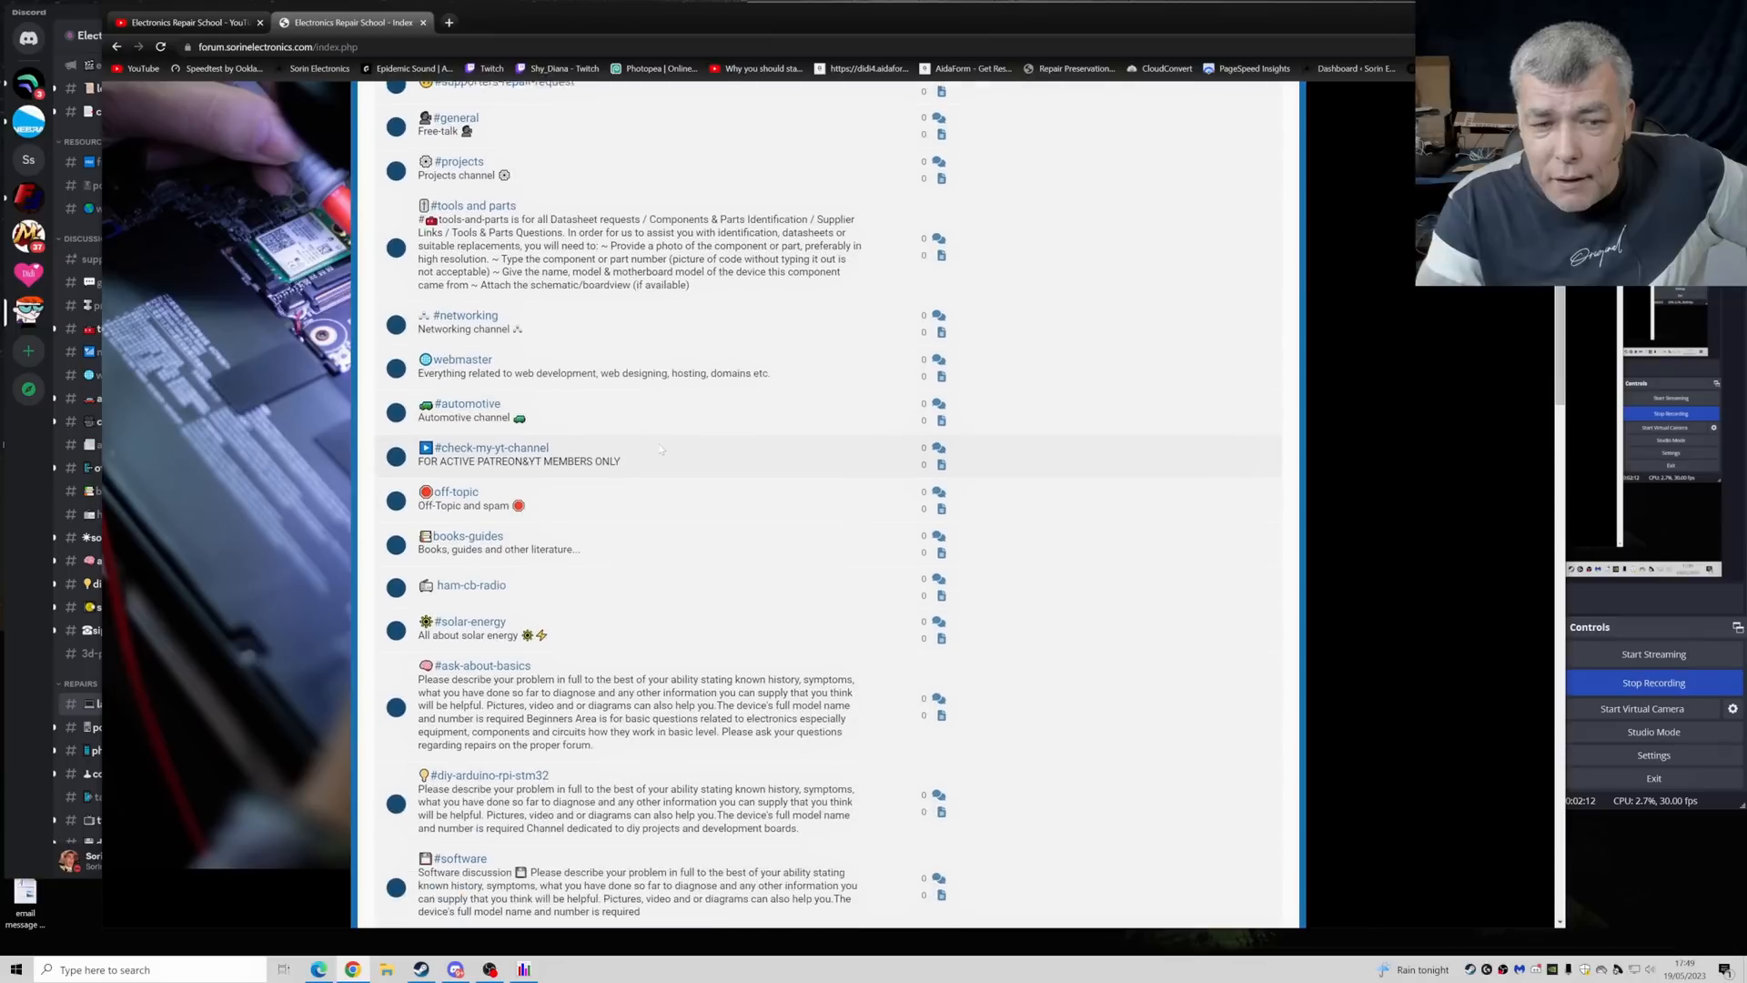
{"action": "scroll", "scroll_direction": "down", "scroll_amount": 3}
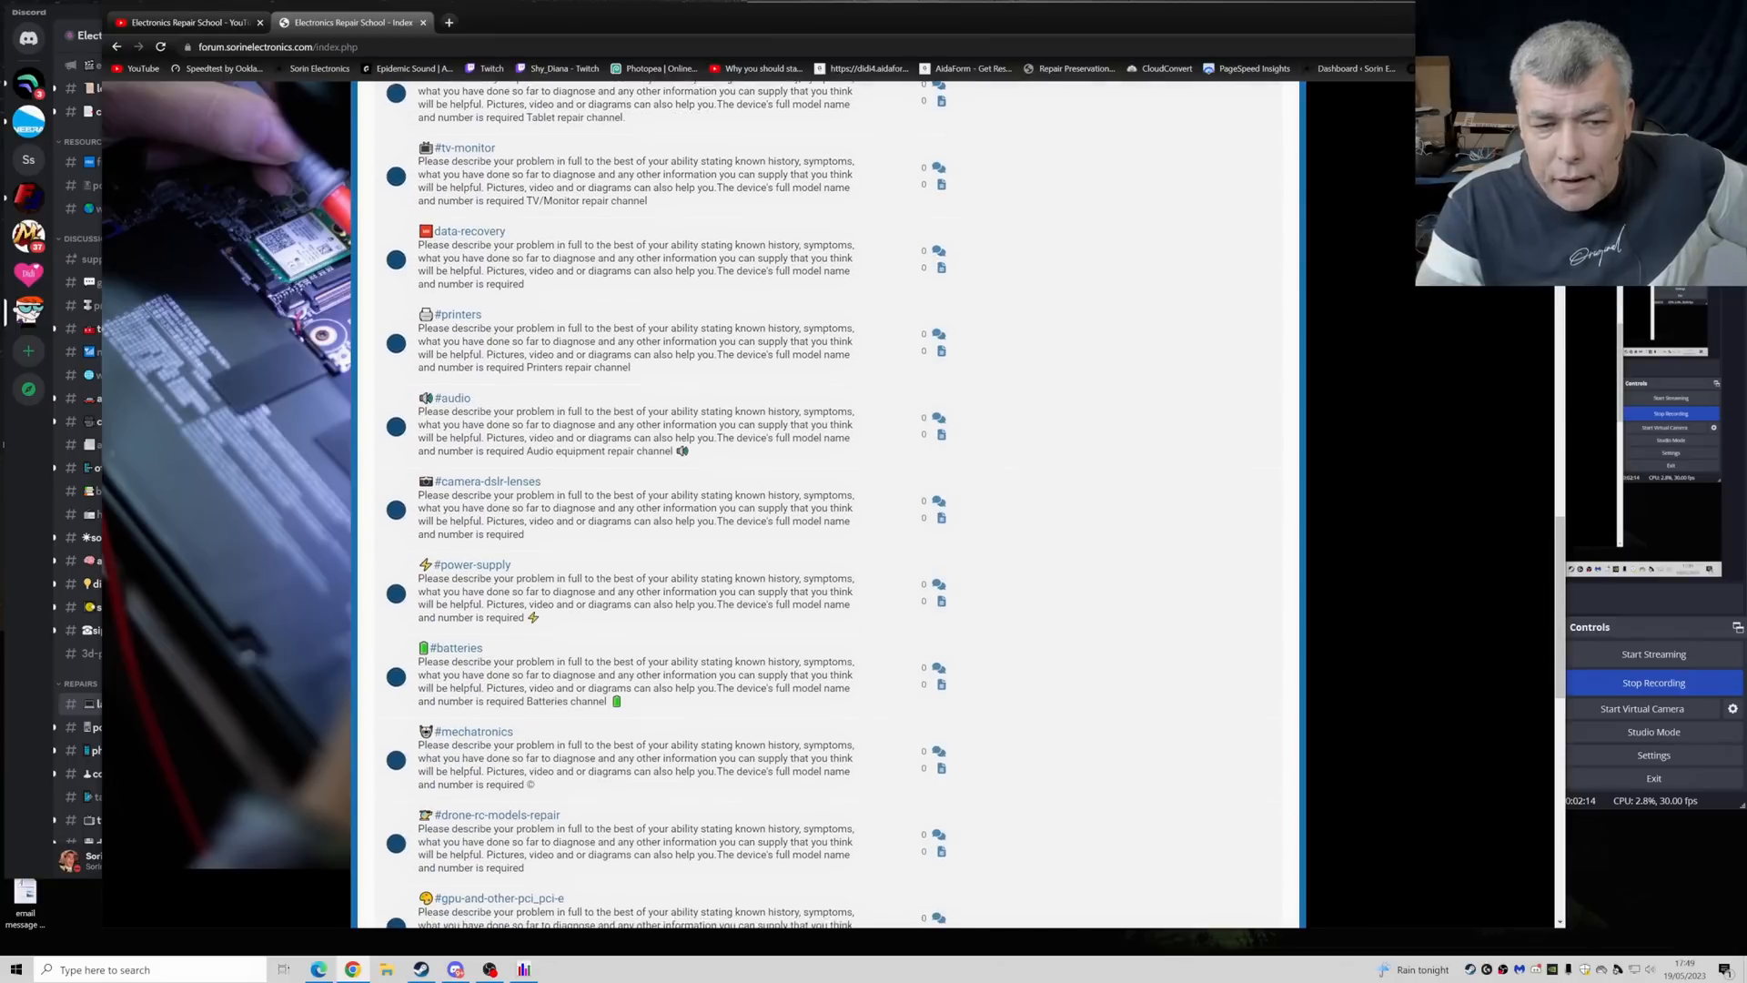
{"action": "scroll", "scroll_direction": "down", "scroll_amount": 3}
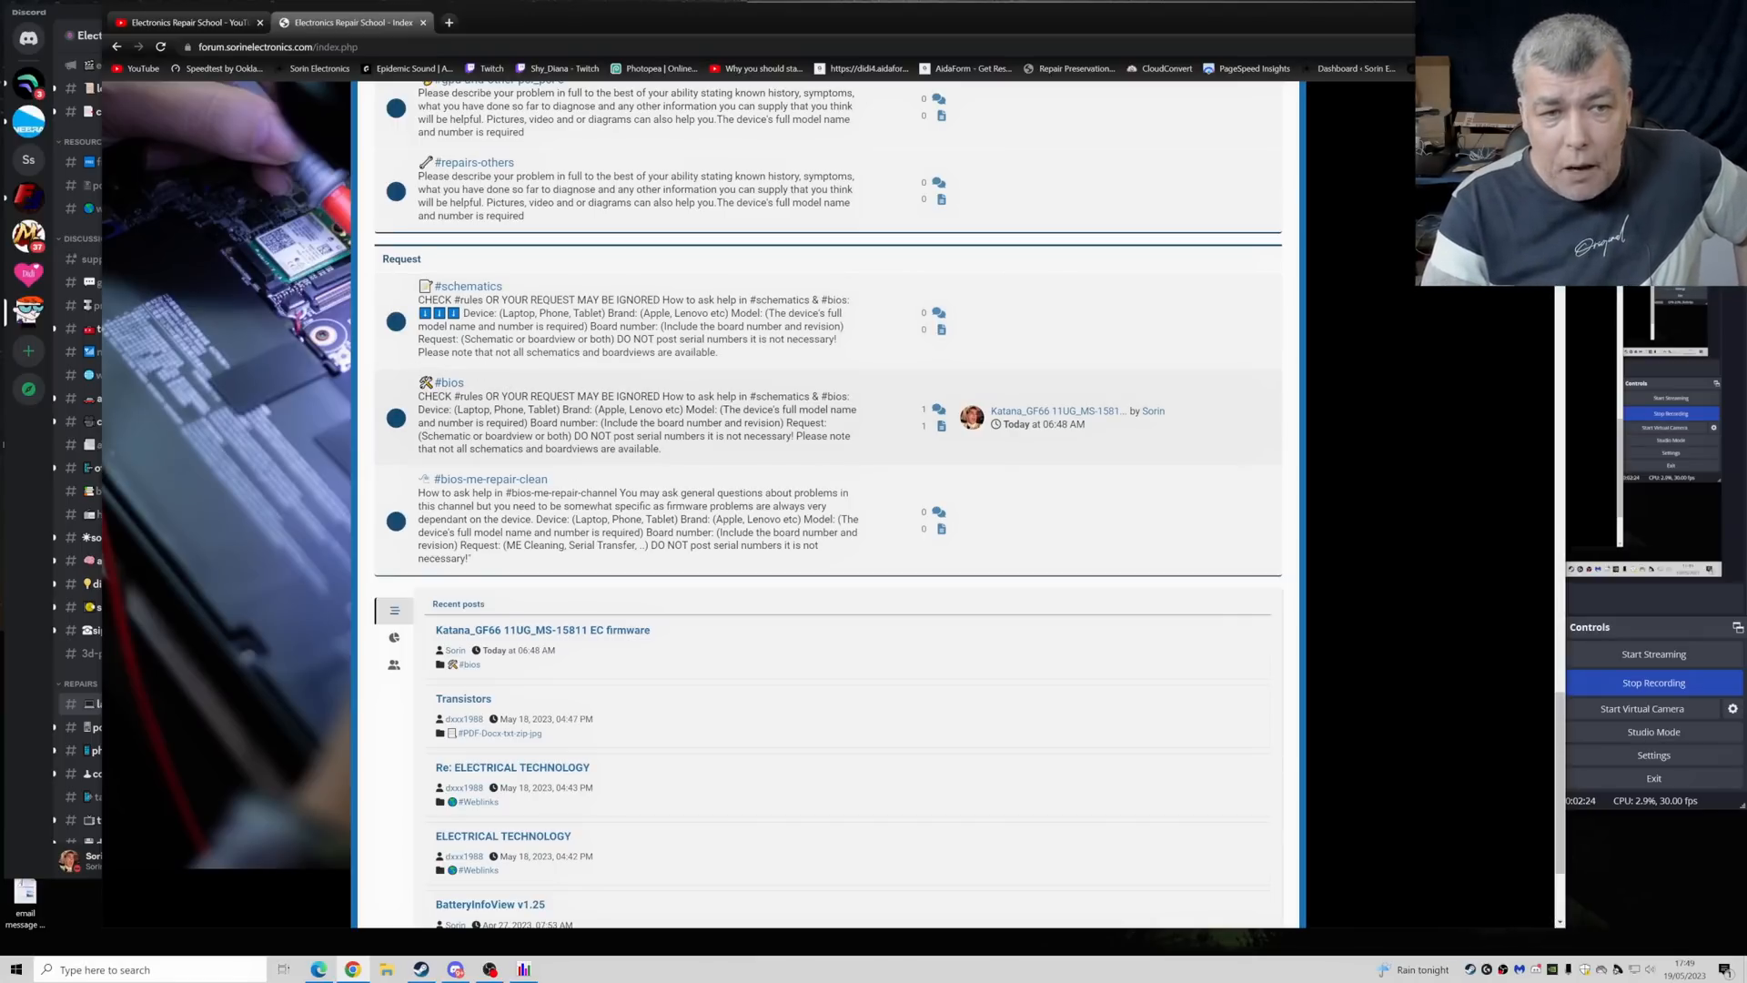
{"action": "left_click", "coordinate": [449, 382]}
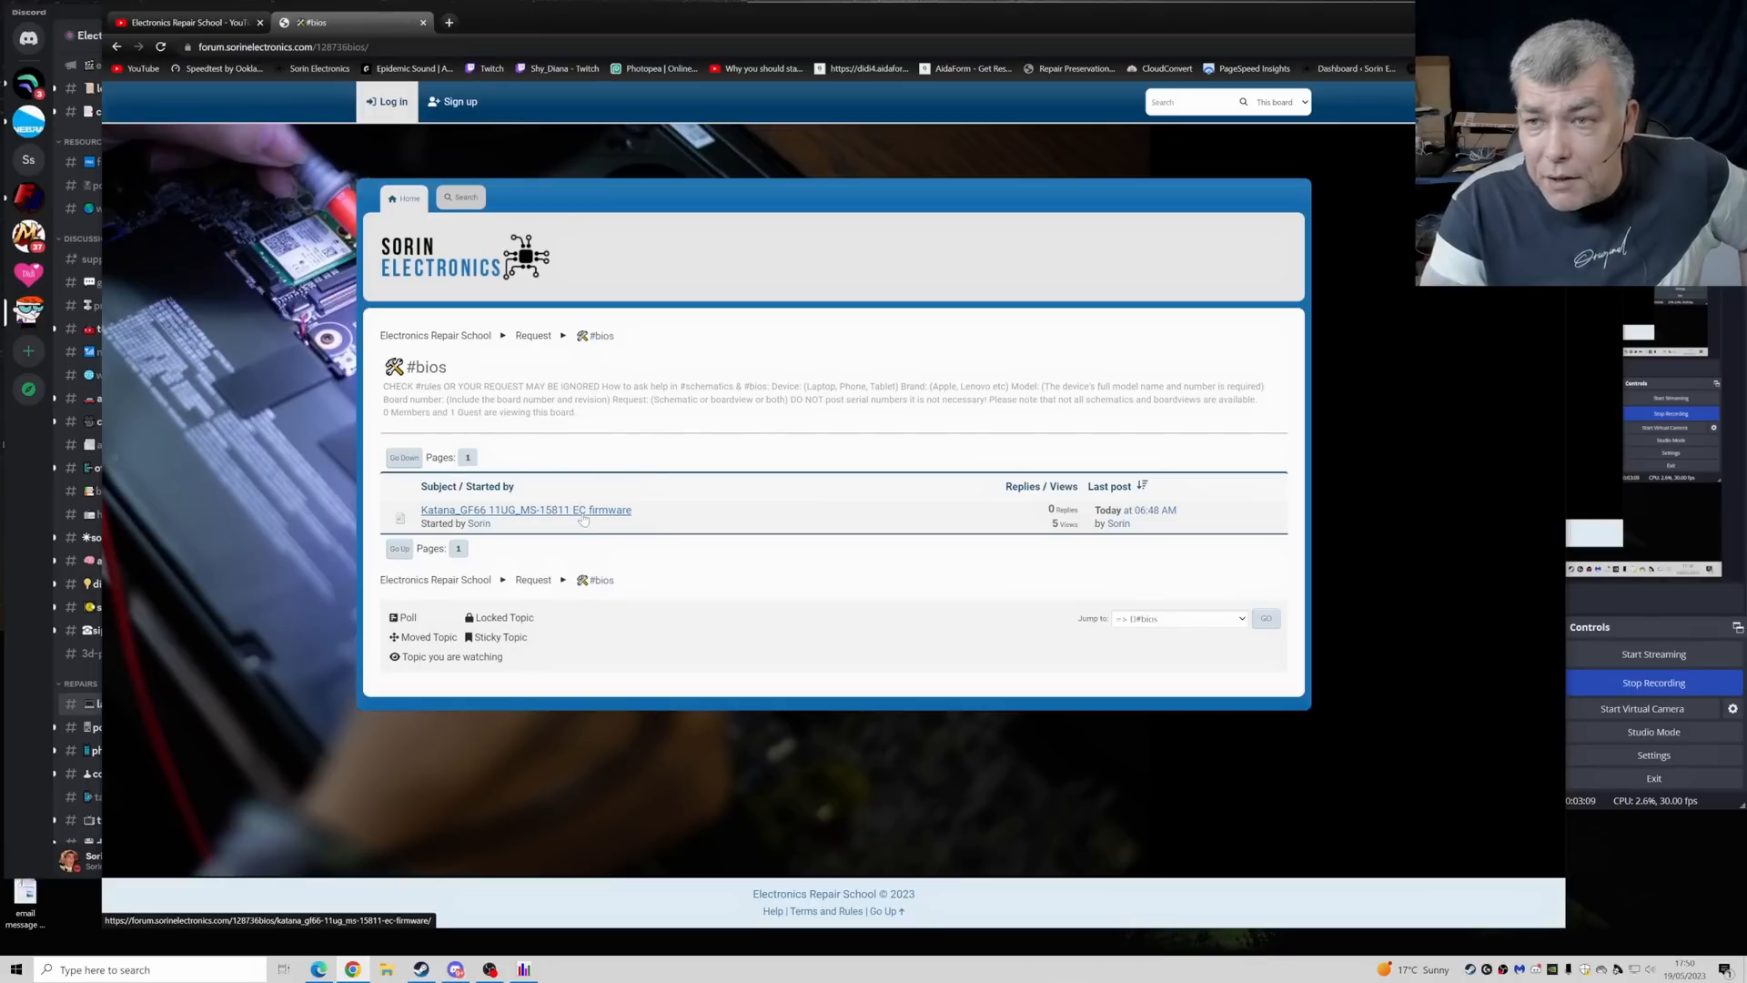
- Read the Katana_GF66 11UG_MS-15811 EC firmware topic, then return Home to the index
{"action": "left_click", "coordinate": [526, 510]}
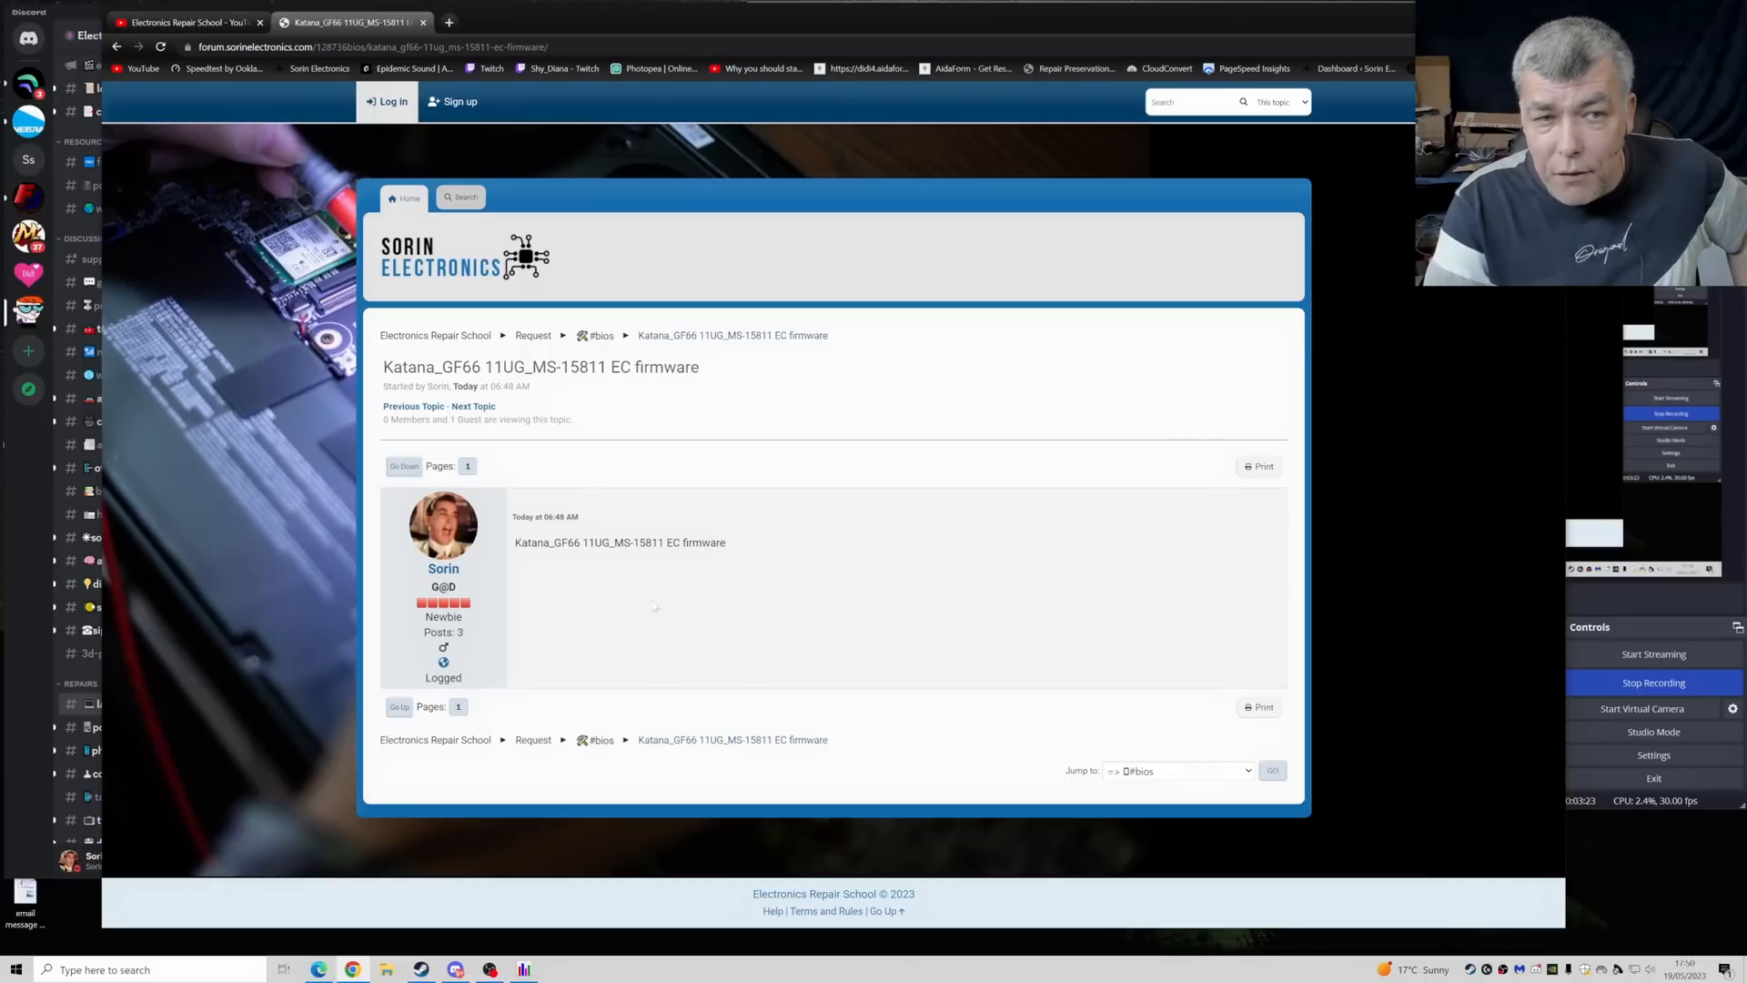
{"action": "mouse_move", "coordinate": [672, 446]}
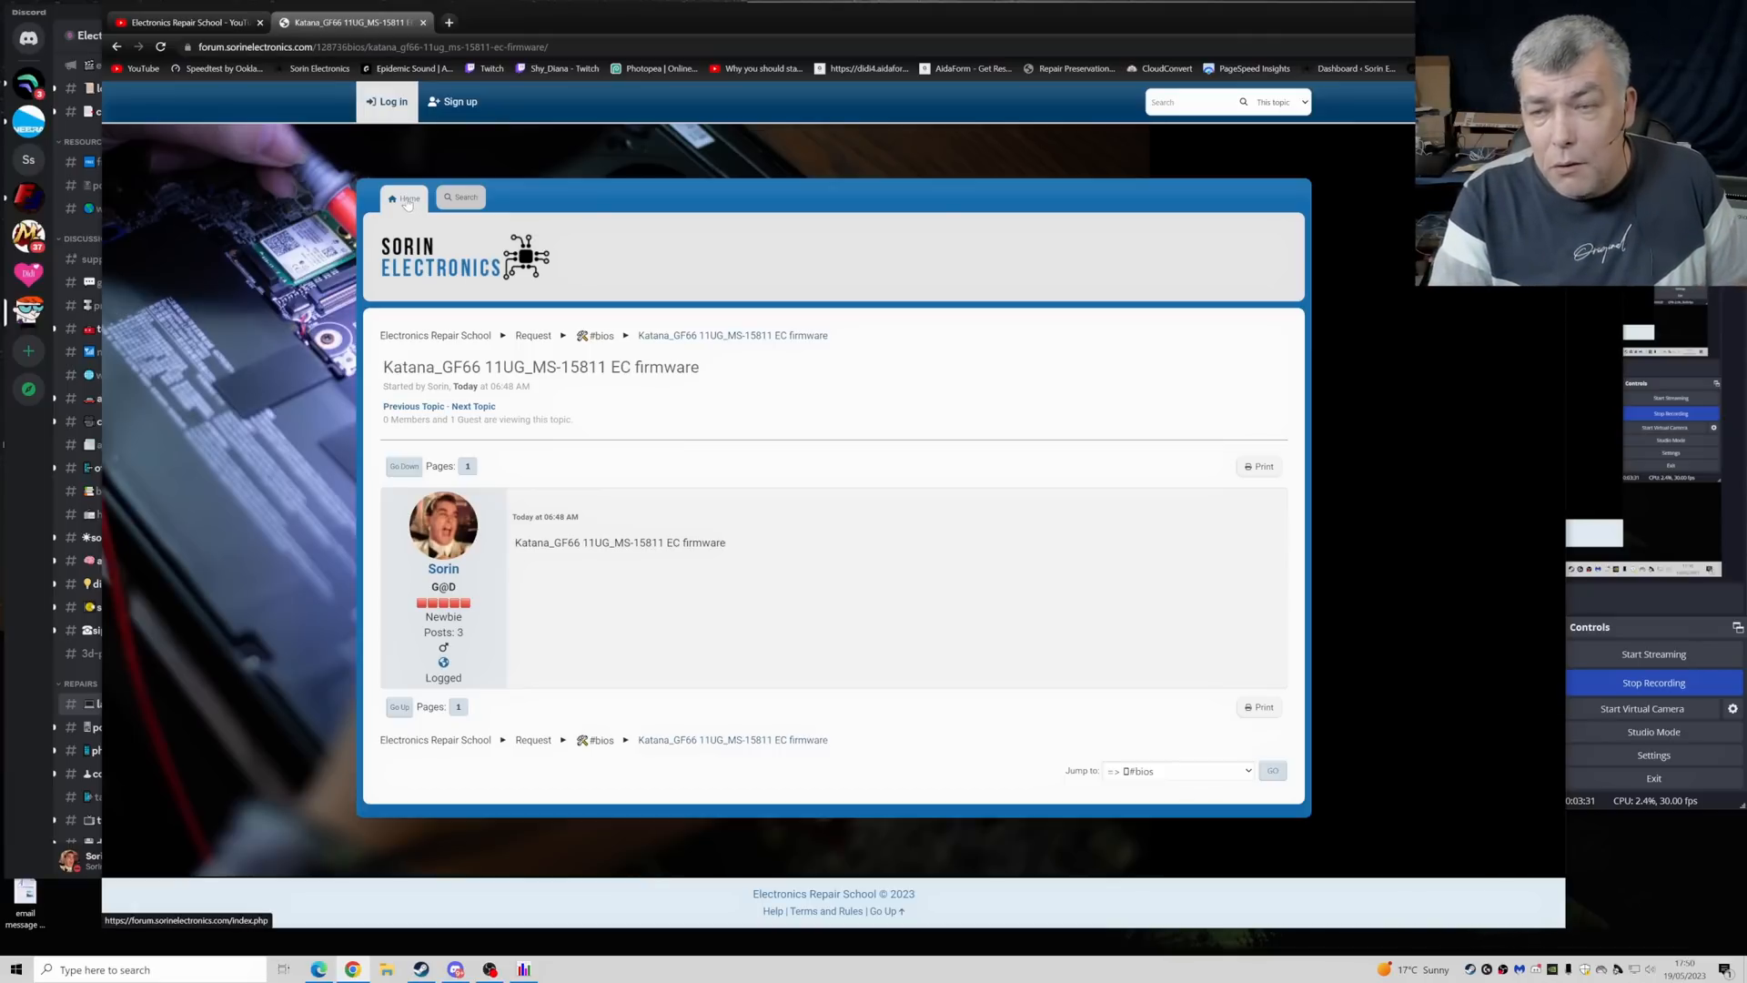
{"action": "left_click", "coordinate": [404, 197]}
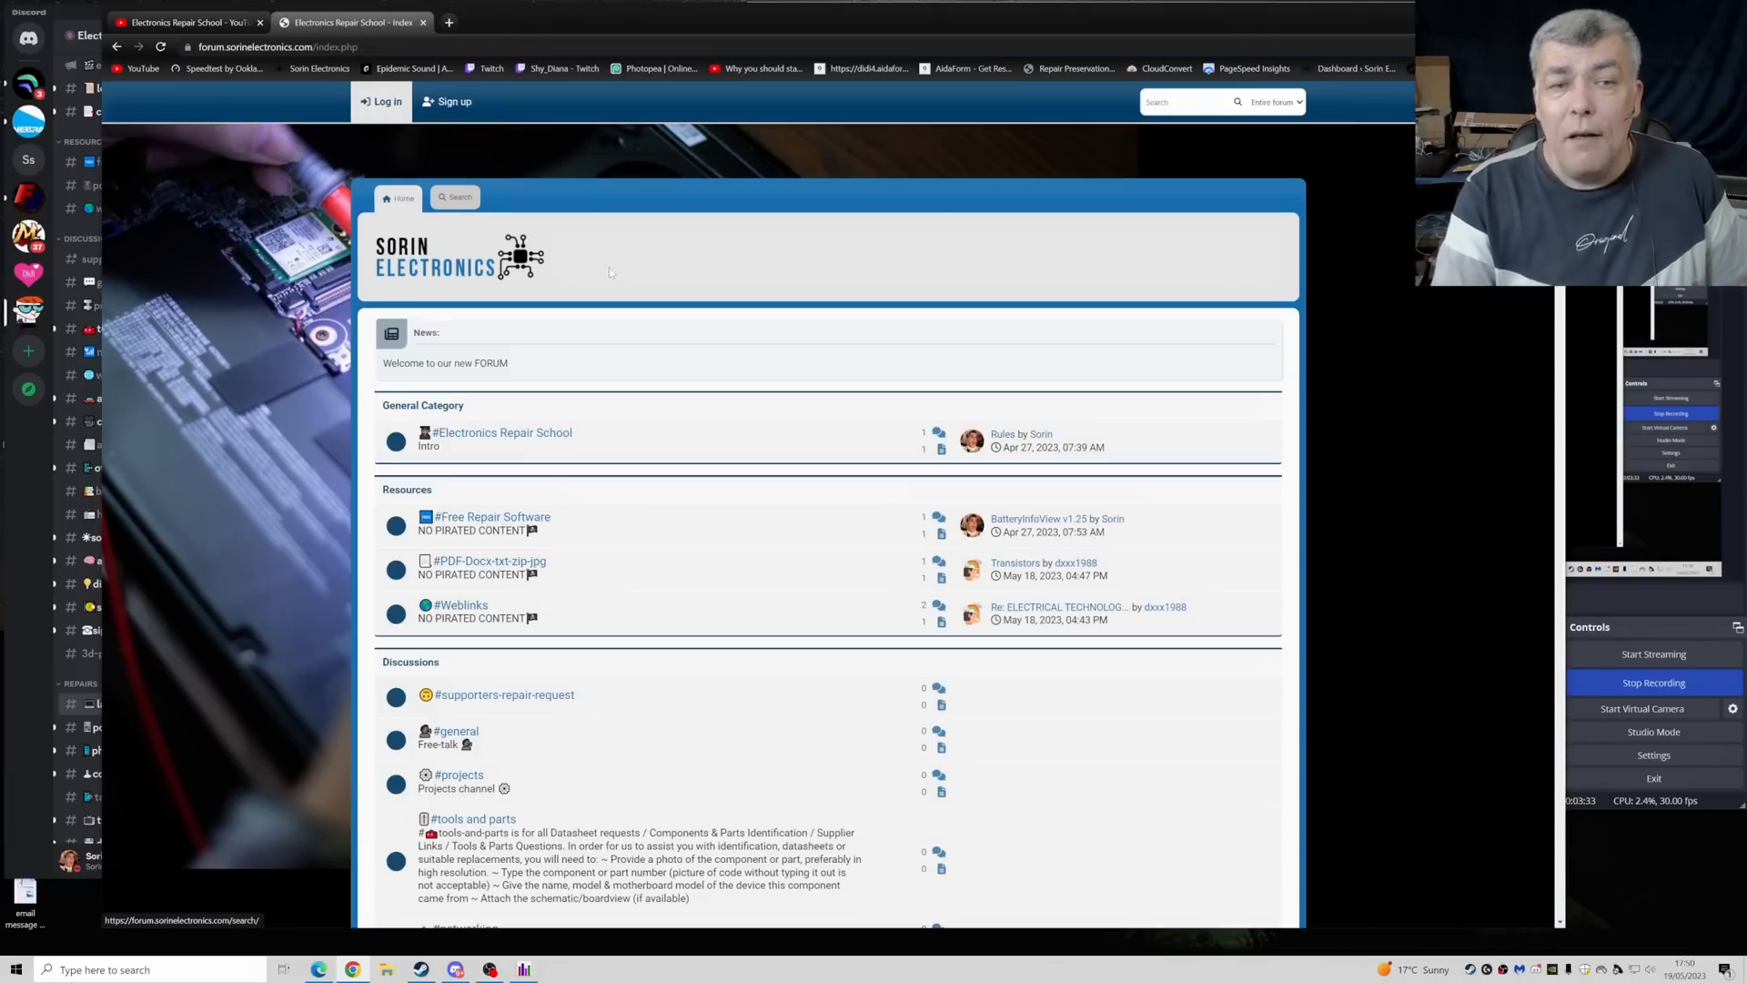
{"action": "scroll", "scroll_direction": "down", "scroll_amount": 3}
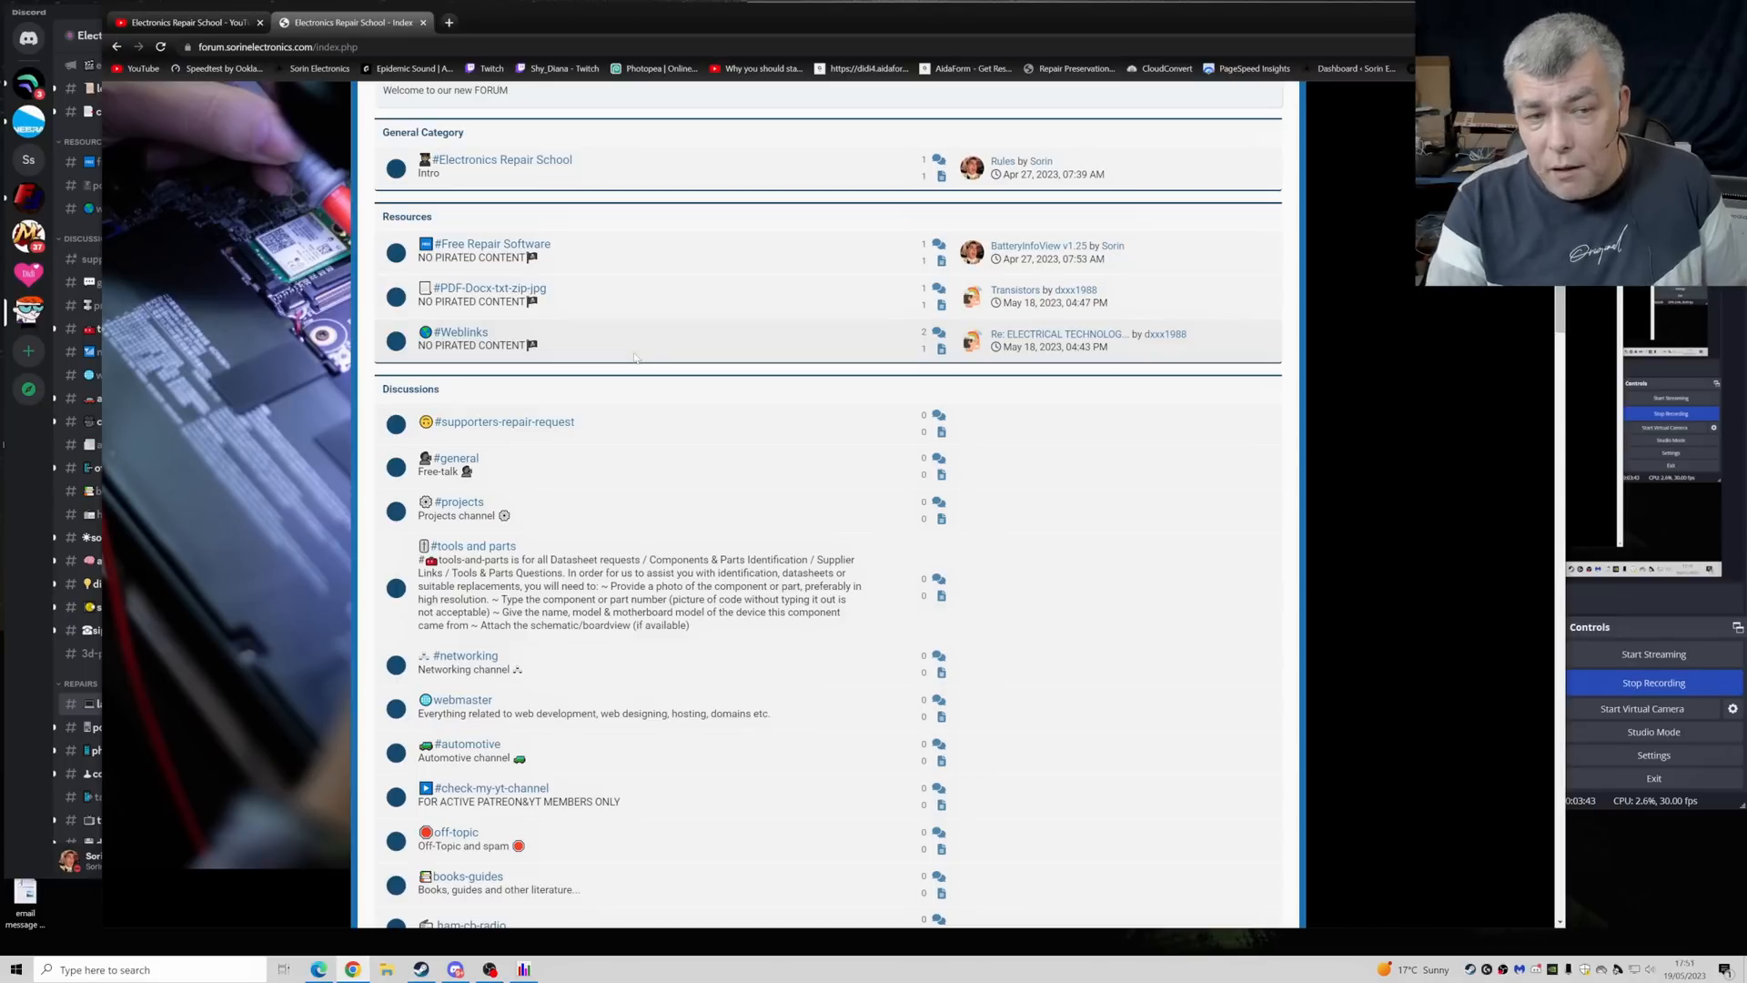
{"action": "scroll", "scroll_direction": "down", "scroll_amount": 3}
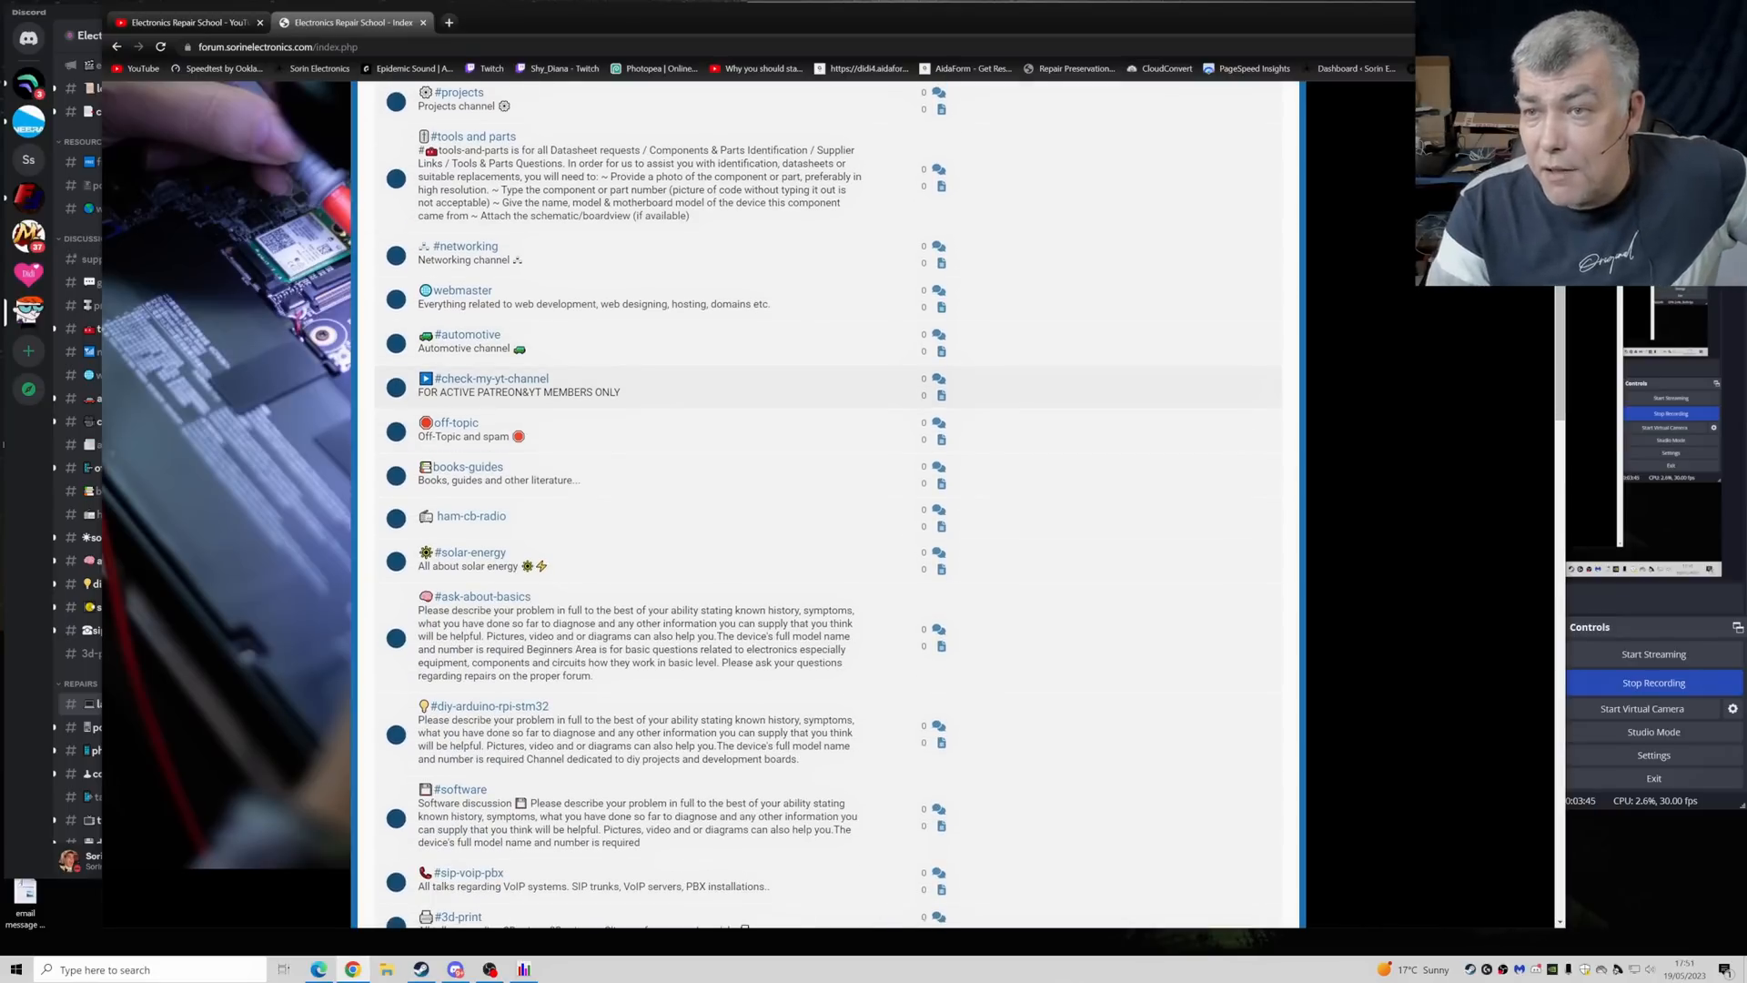
{"action": "scroll", "scroll_direction": "down", "scroll_amount": 3}
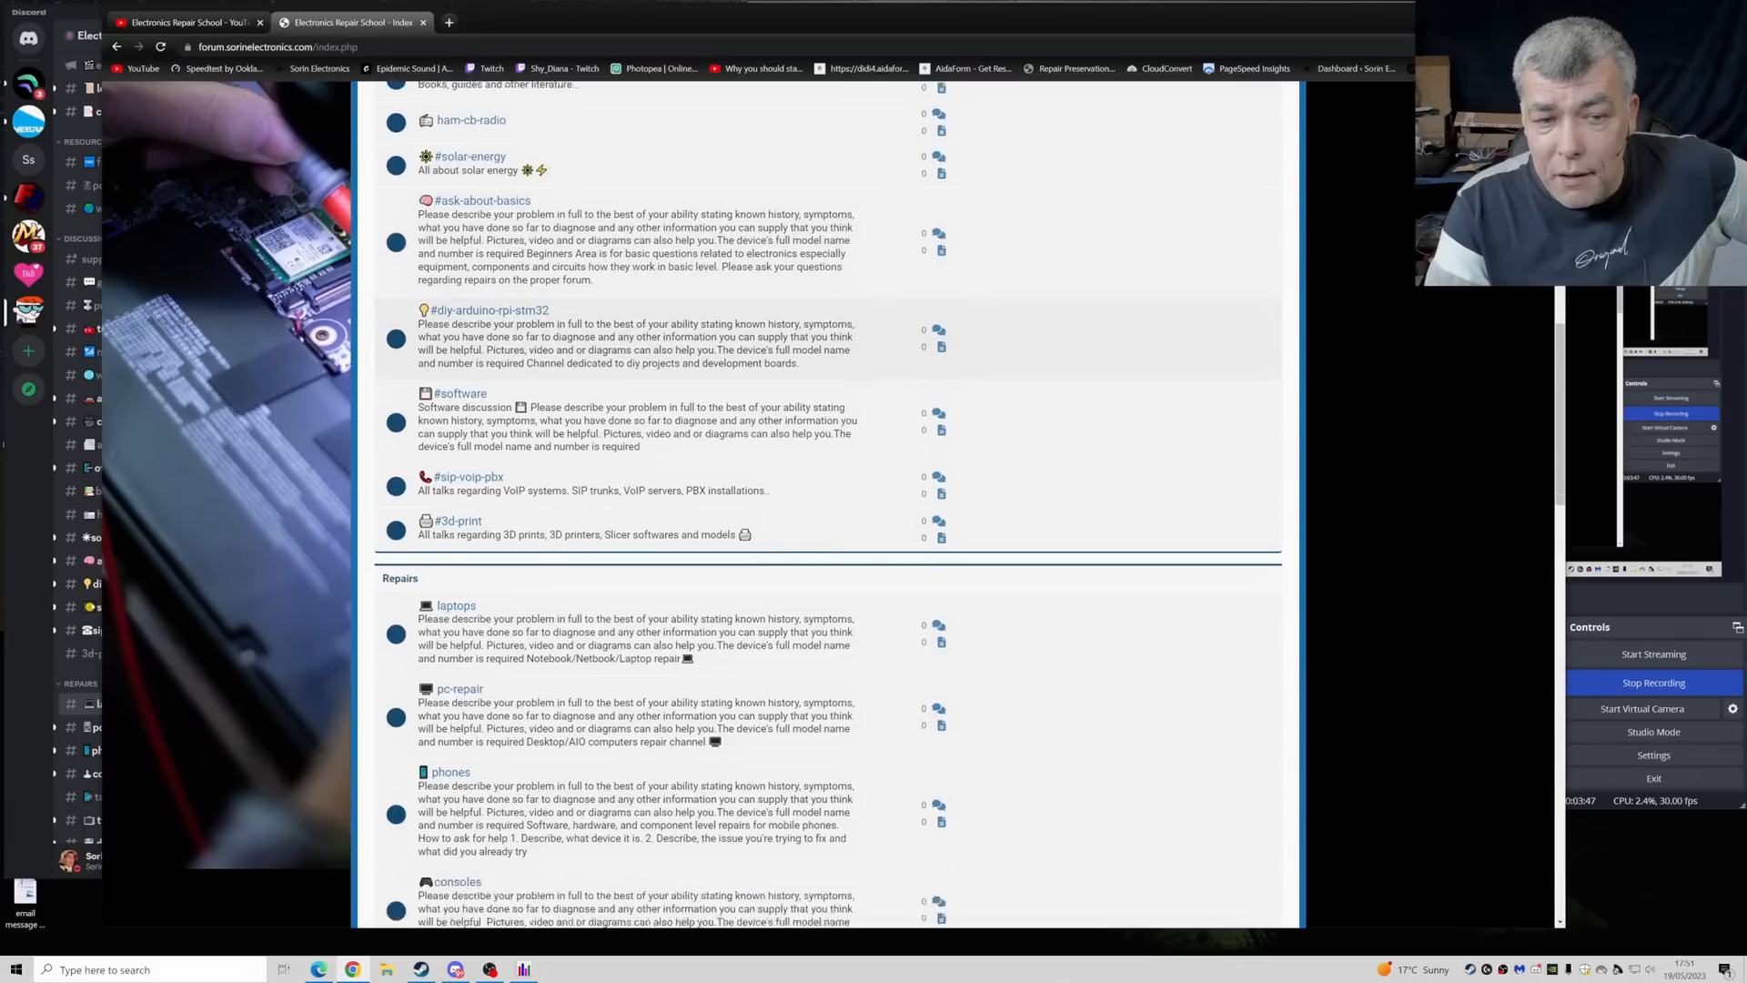
{"action": "scroll", "scroll_direction": "down", "scroll_amount": 3}
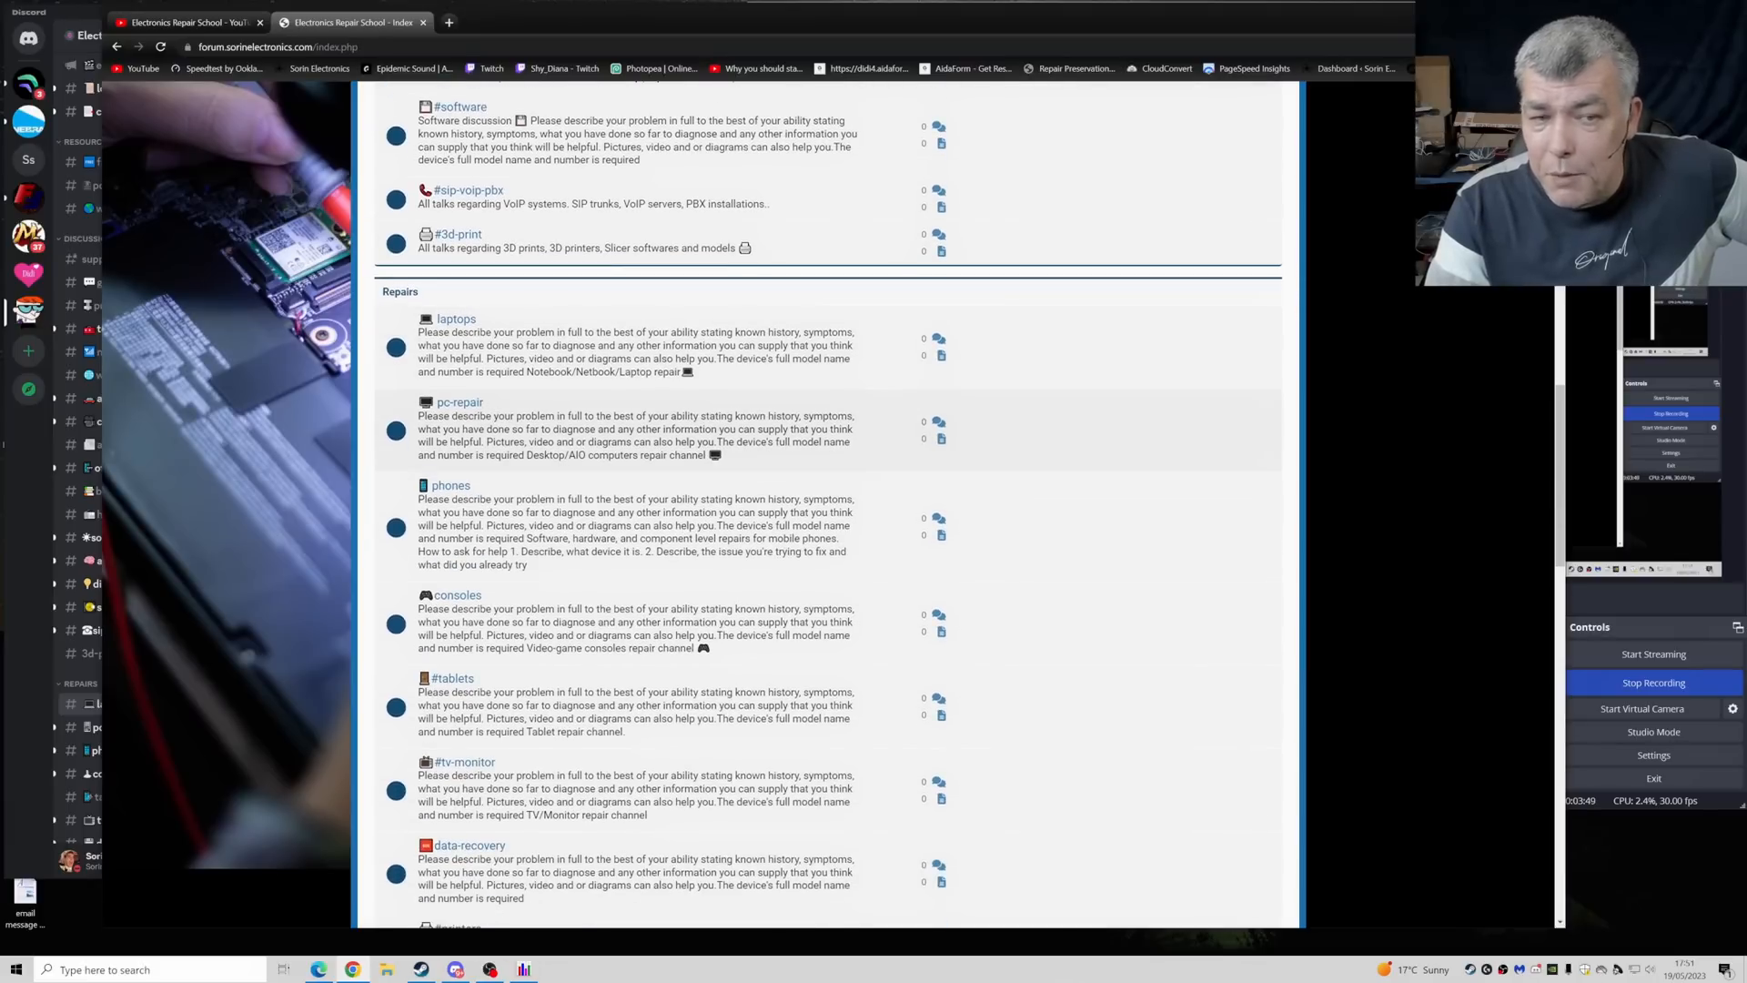